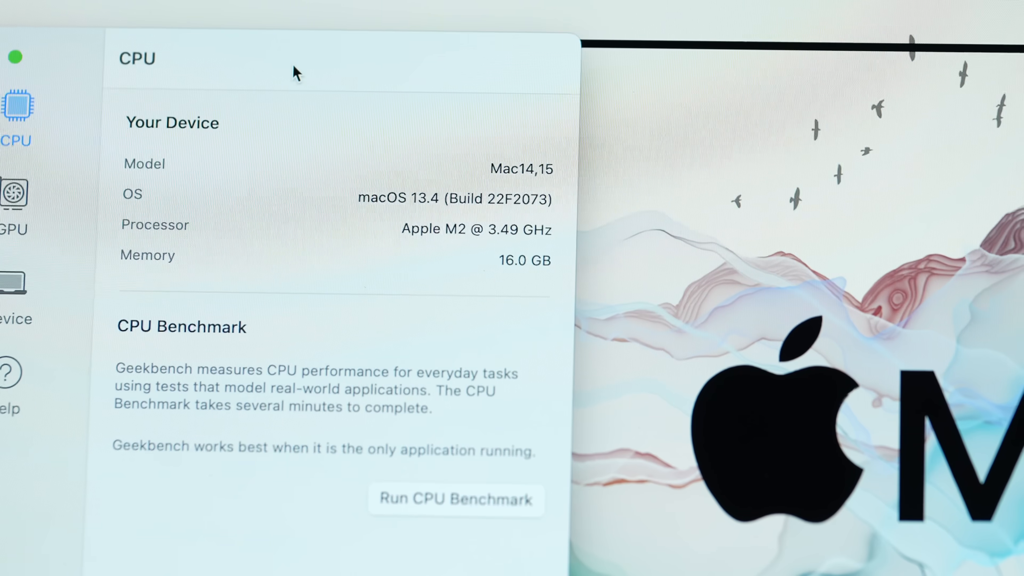
Start the Geekbench CPU benchmark on the M2 MacBook Air
{"action": "left_click", "coordinate": [455, 499]}
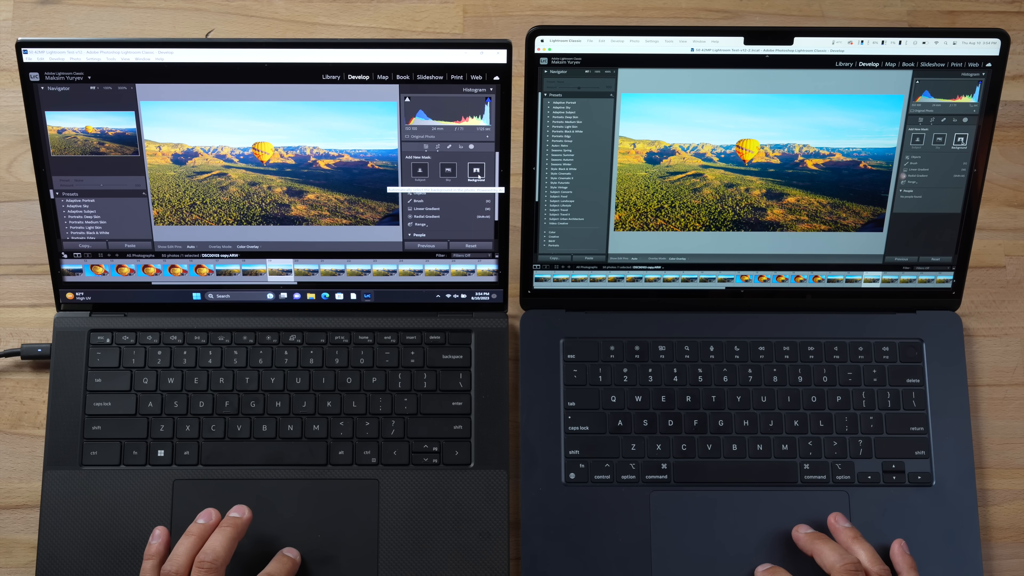
Apply a Background mask to the balloon photo and bring up its Enhance options
{"action": "left_click", "coordinate": [475, 171]}
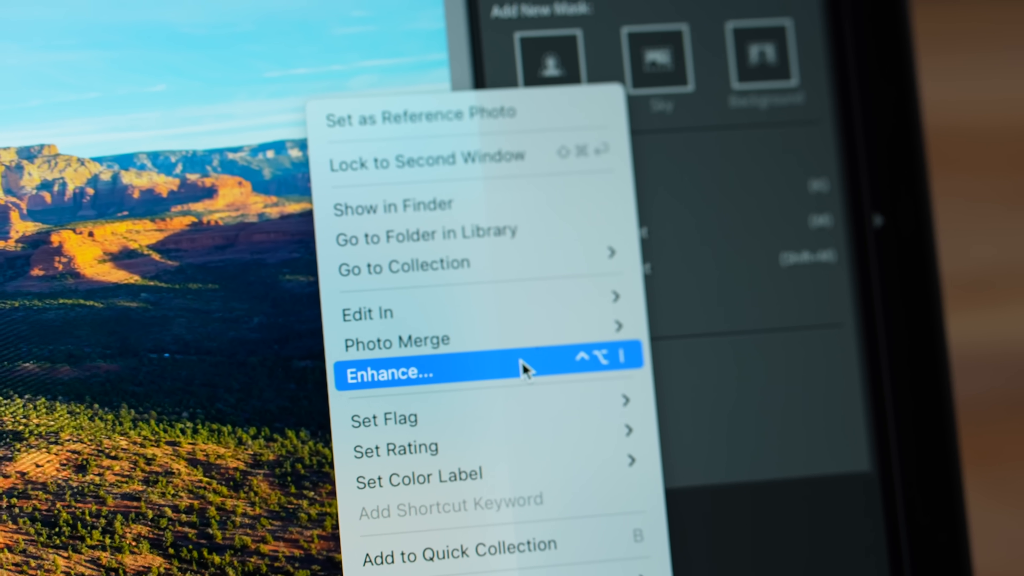
{"action": "left_click", "coordinate": [388, 373]}
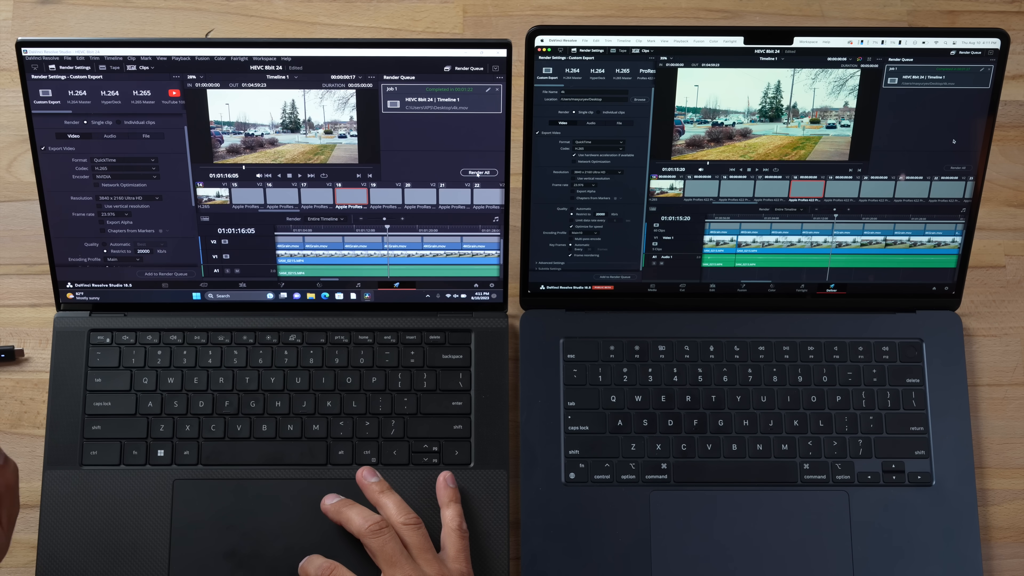
Re-render the completed Timeline 1 export, confirm the re-render, then stop it partway
{"action": "left_click", "coordinate": [479, 172]}
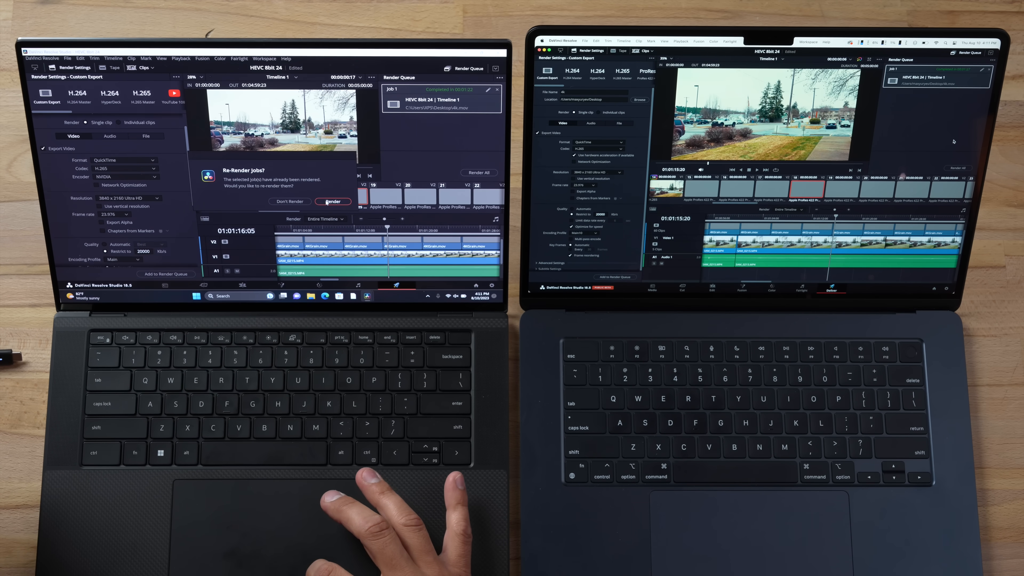
{"action": "left_click", "coordinate": [333, 201]}
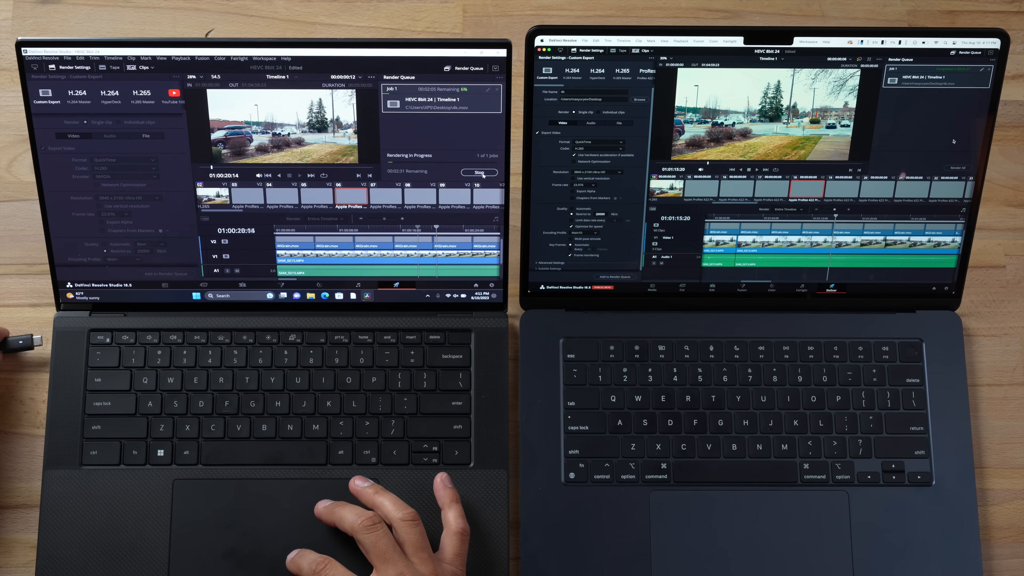
{"action": "left_click", "coordinate": [479, 172]}
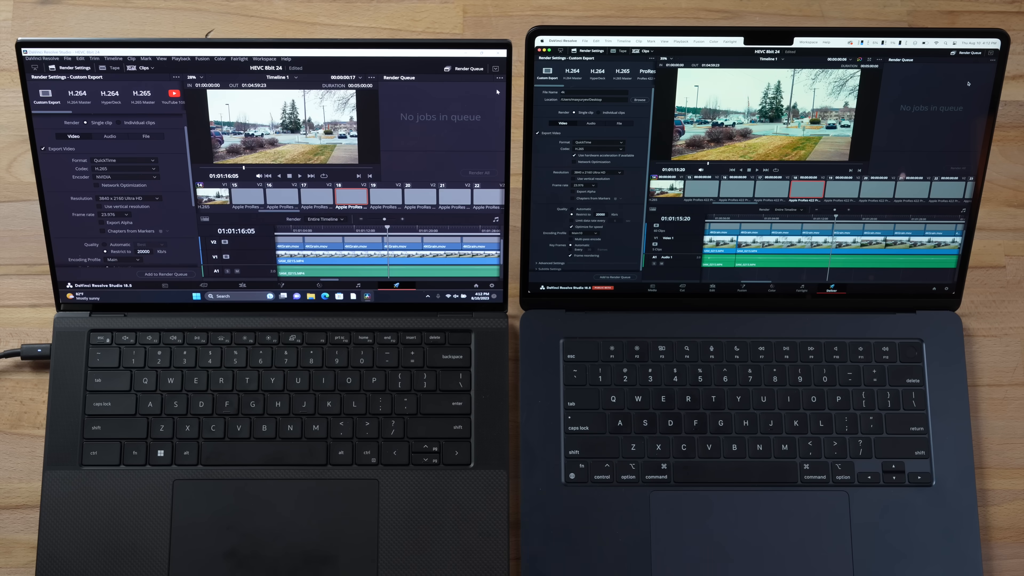